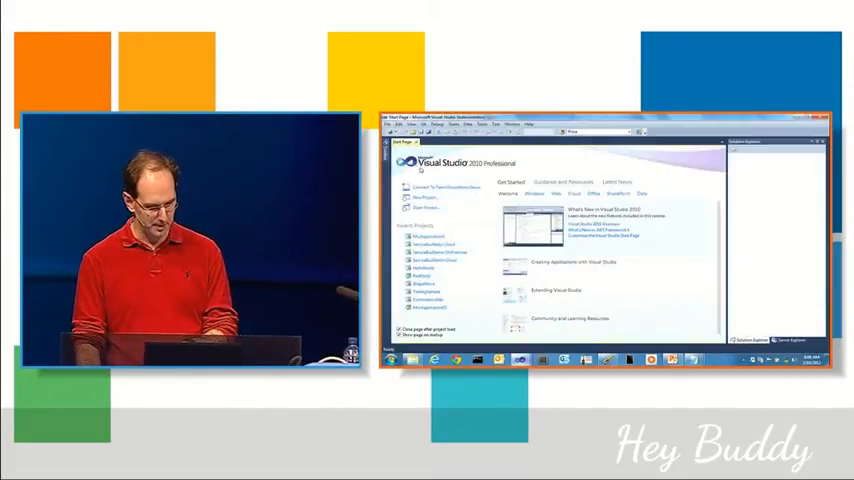
# Start a new project from the File menu to reach the project templates
pyautogui.click(388, 124)
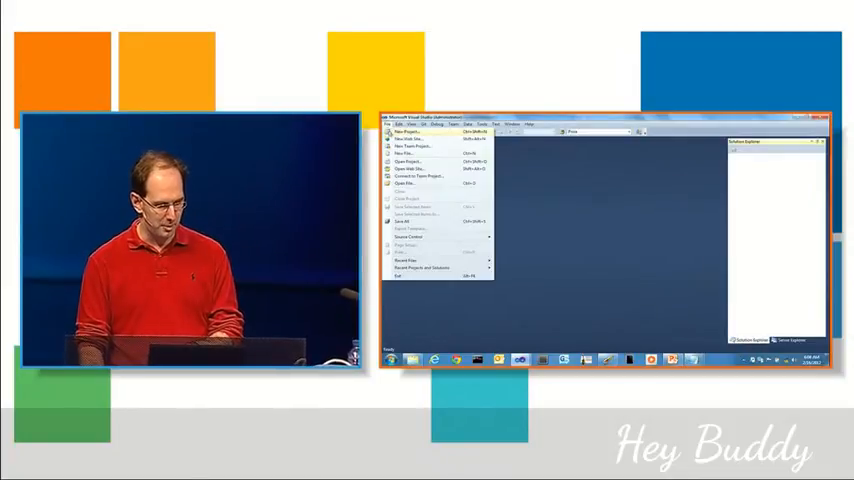
pyautogui.click(404, 132)
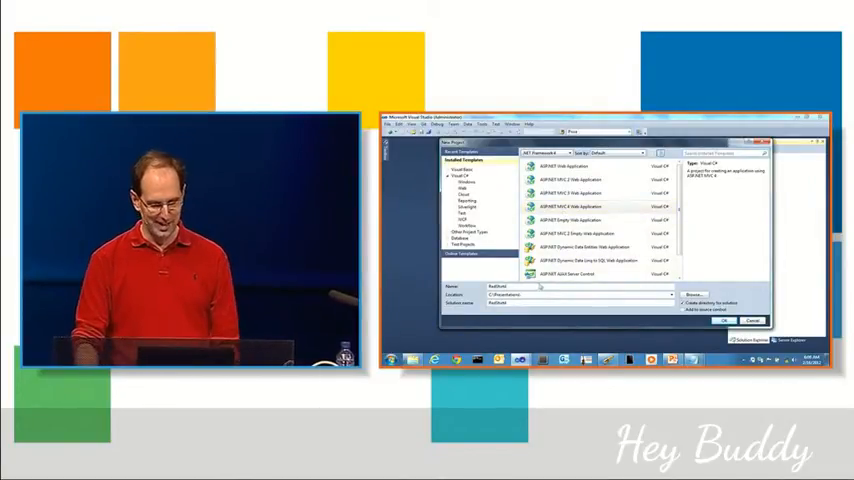
# Pick the ASP.NET MVC 4 Web Application, compare starter templates and confirm one
pyautogui.click(584, 208)
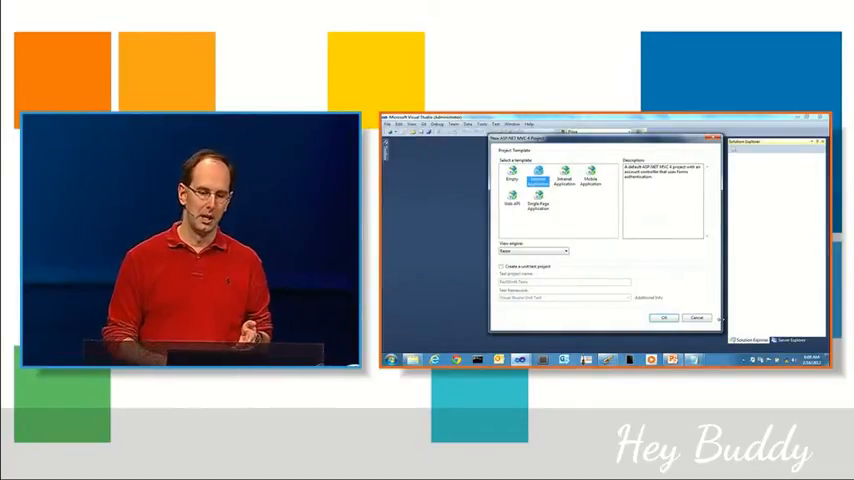
pyautogui.click(590, 178)
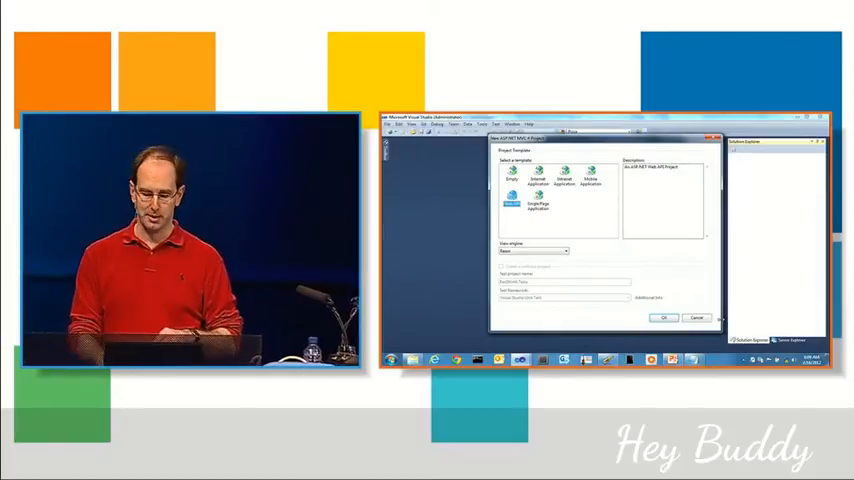
pyautogui.click(540, 176)
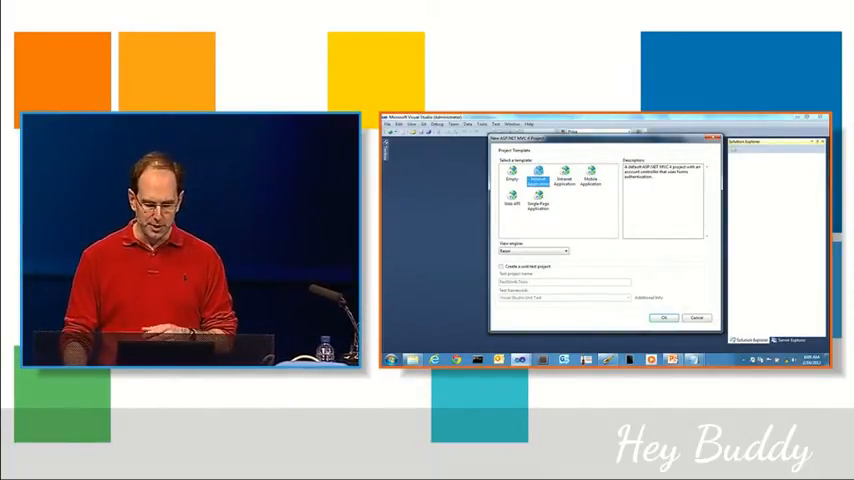
pyautogui.click(664, 318)
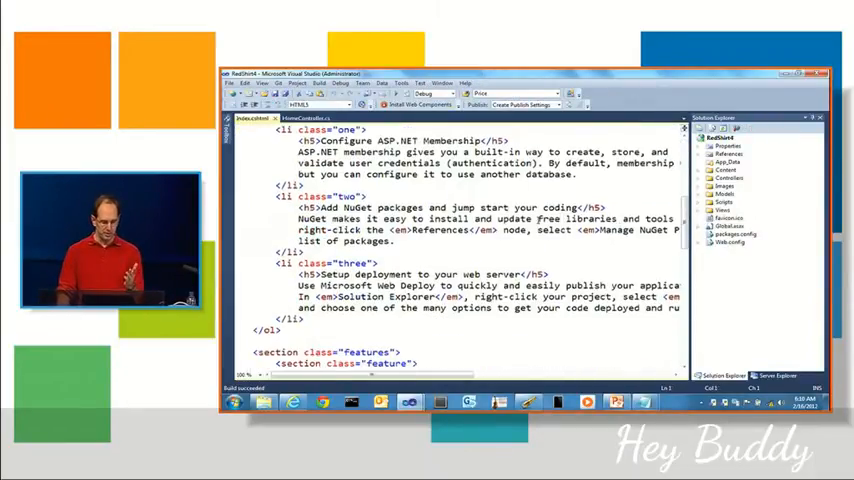
# Scroll through the generated Views/Home/Index.cshtml markup
pyautogui.scroll(-3)
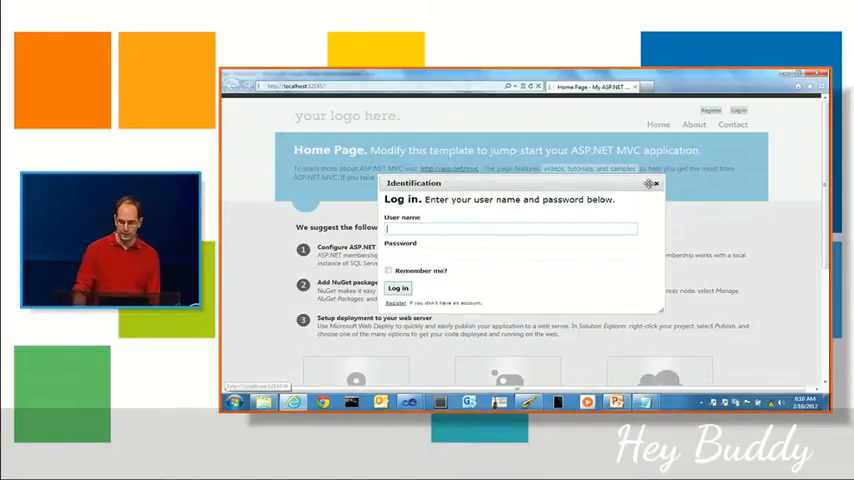
# Show the running site's home page with its Log in panel
pyautogui.click(656, 184)
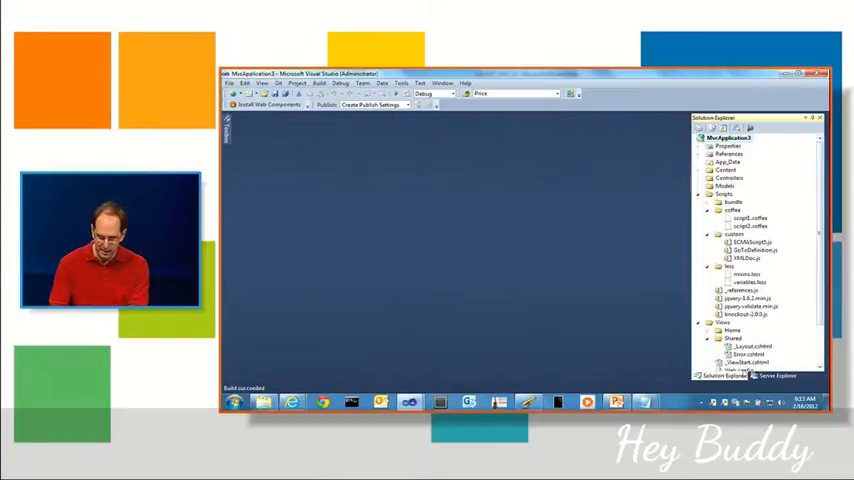
# Open a file from the prepared MvcApplication solution for editing
pyautogui.doubleClick(750, 344)
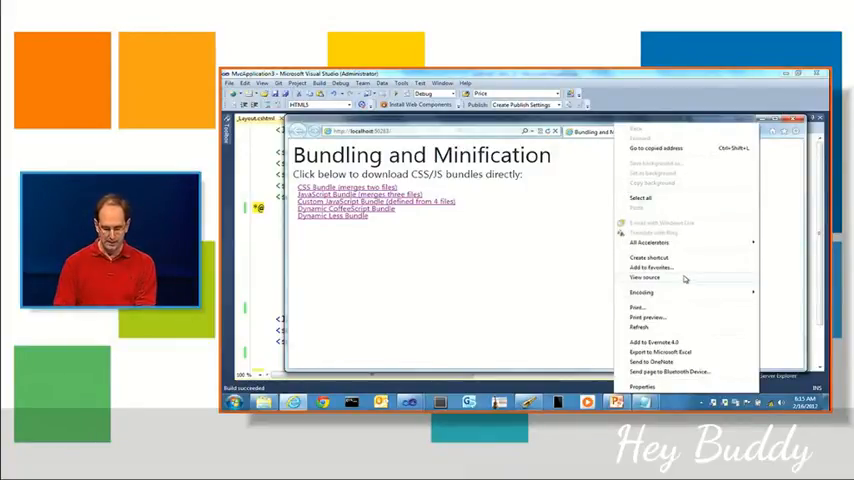
# Bring up the F12 developer tools' Network view for the Bundling and Minification page
pyautogui.click(644, 278)
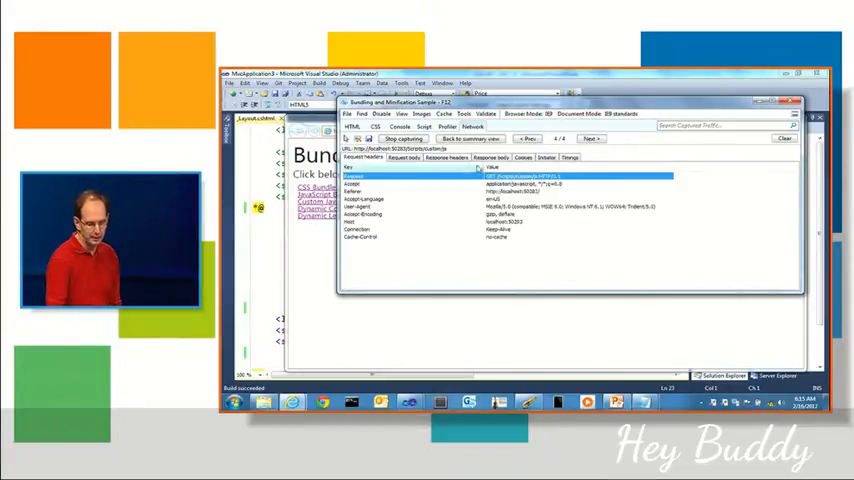
# Inspect the captured request's headers in the Network detailed view
pyautogui.click(488, 156)
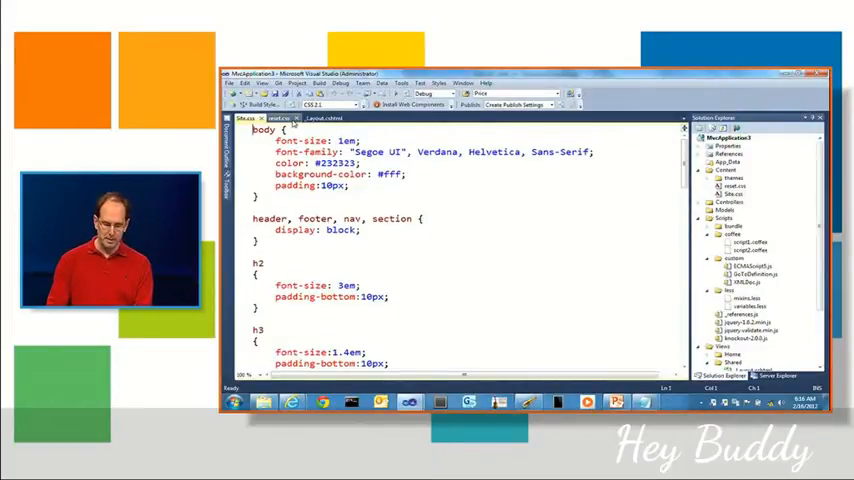
# Switch to Content/Site.css showing the body, header and heading rules
pyautogui.click(280, 118)
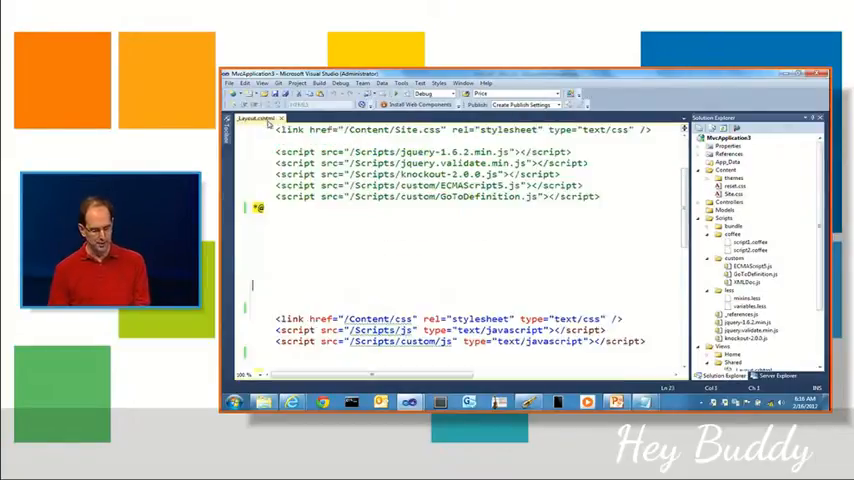
# Select the _Layout.cshtml link and script tags referencing /Content/css and /Scripts/js
pyautogui.moveTo(276, 318); pyautogui.dragTo(656, 340)
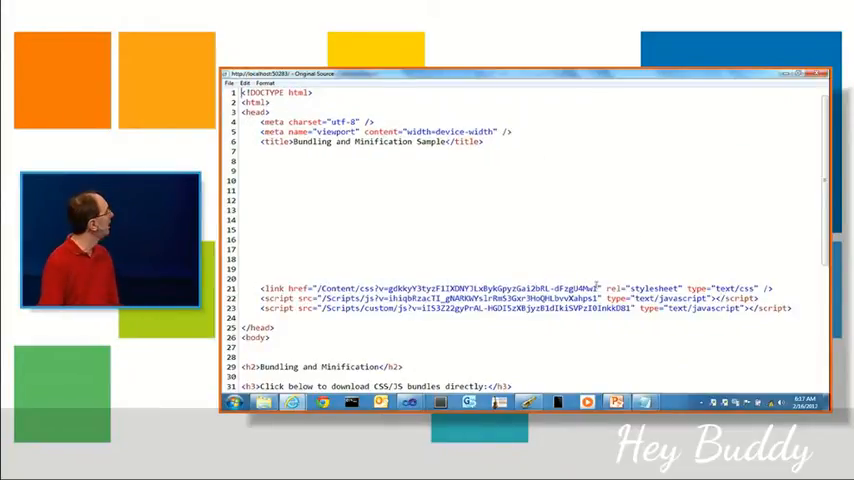
# View the page source showing hashed bundle links, then return to Visual Studio
pyautogui.doubleClick(344, 288)
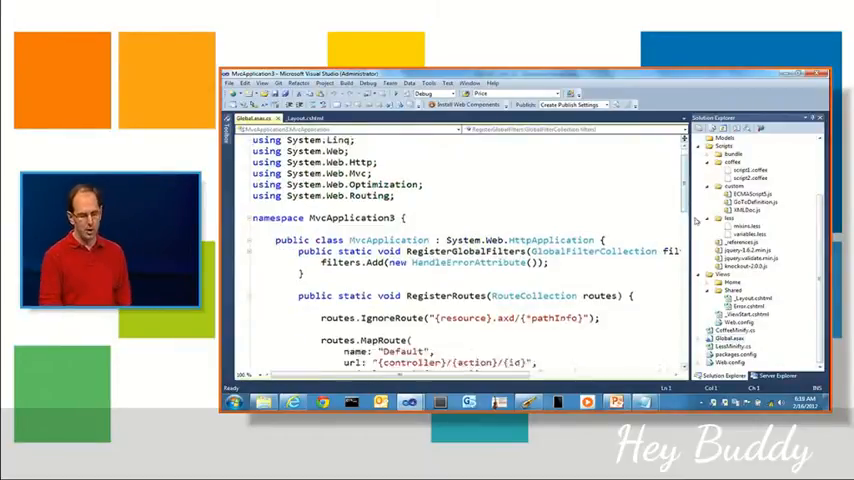
# Bring Application_Start into view with its BundleTable registrations, highlighting the custom script bundle line
pyautogui.scroll(-3)
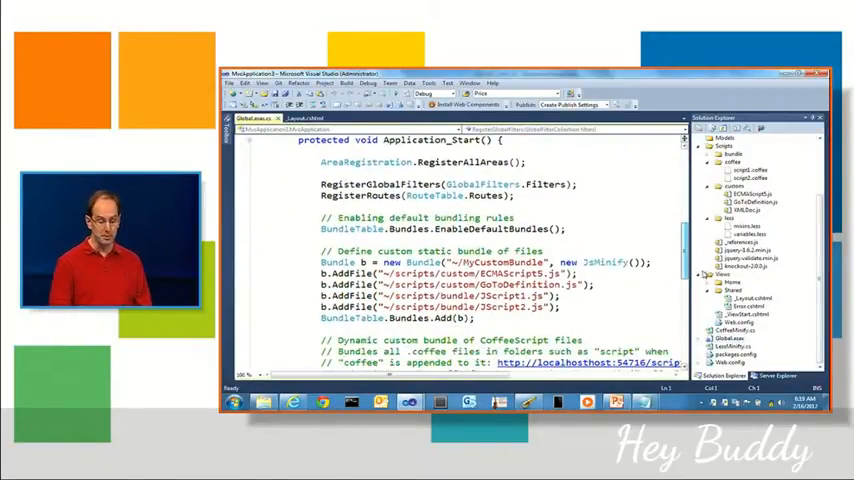
pyautogui.scroll(-3)
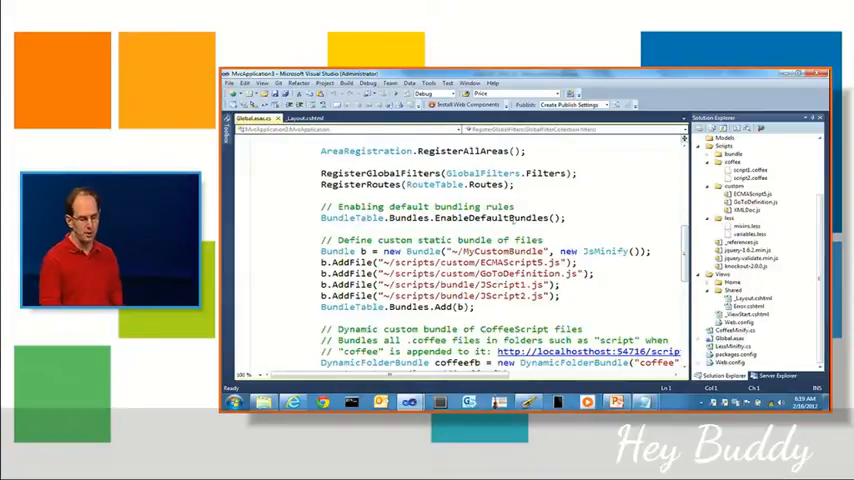
pyautogui.moveTo(320, 206); pyautogui.dragTo(566, 216)
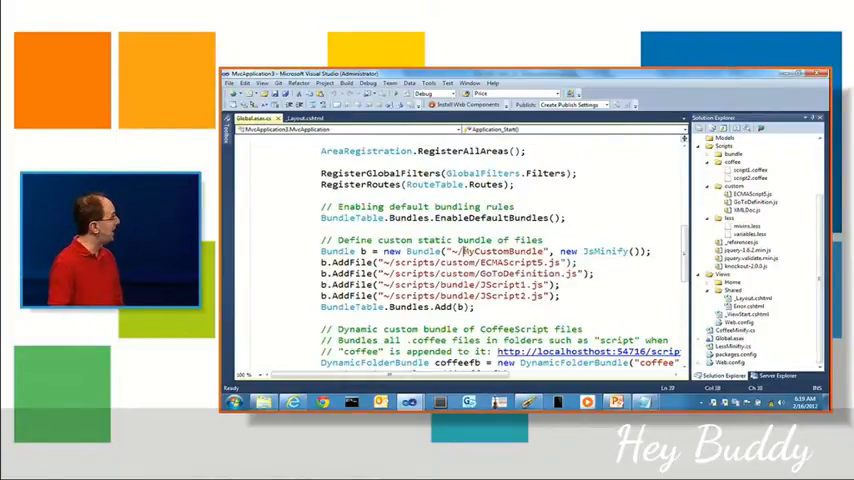
# Load script.coffee from Solution Explorer and reveal its assignment, condition, function, array and object examples
pyautogui.doubleClick(504, 250)
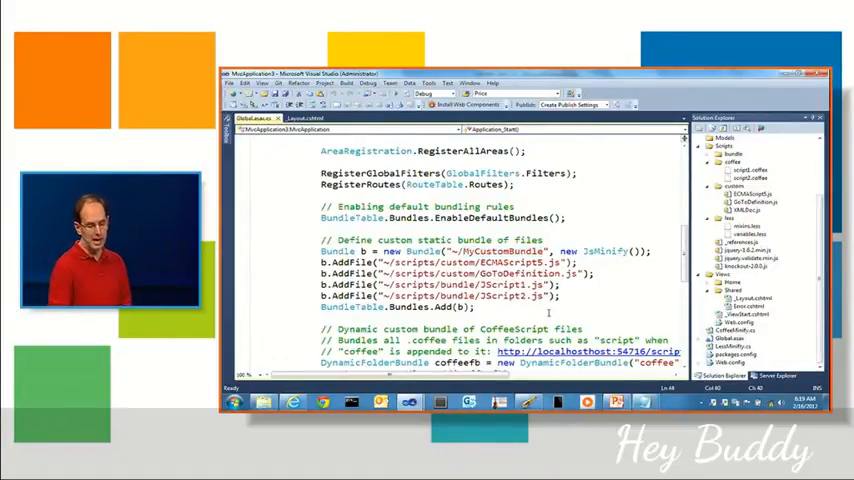
pyautogui.scroll(-3)
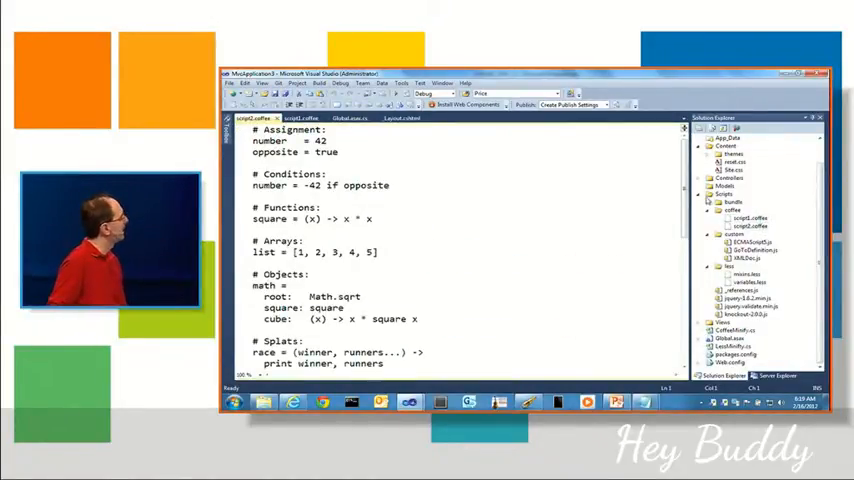
pyautogui.scroll(-3)
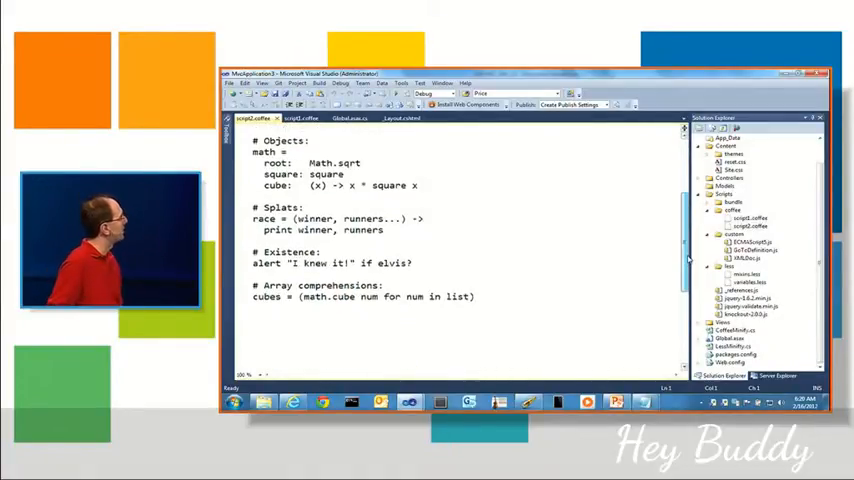
pyautogui.scroll(3)
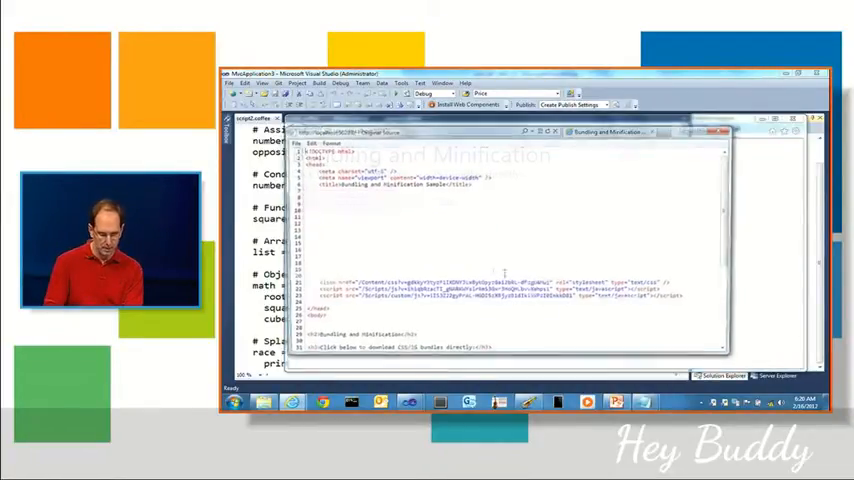
# Dismiss the source view and return to the Bundling and Minification sample page
pyautogui.scroll(-3)
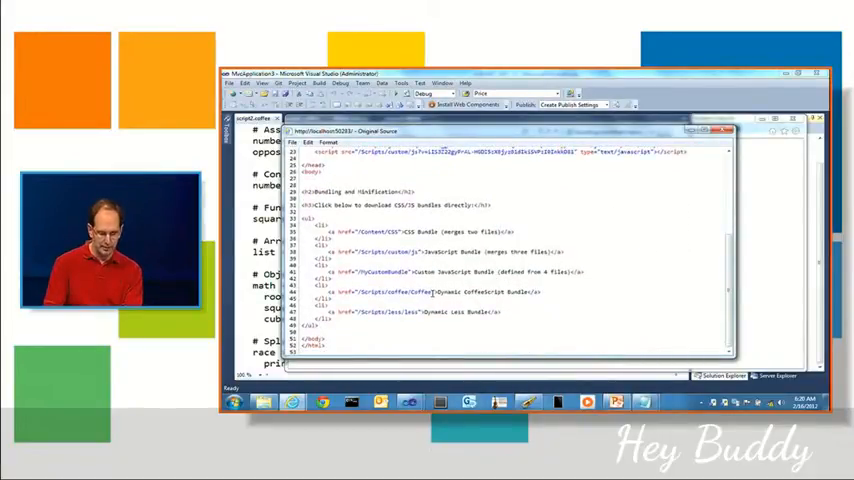
pyautogui.doubleClick(388, 292)
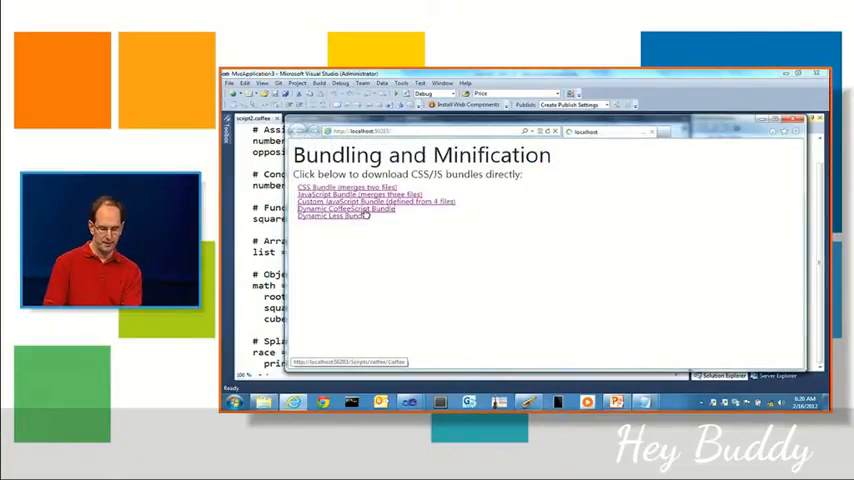
# Request the Dynamic CoffeeScript Bundle and choose Open on the download, reaching the Open With chooser
pyautogui.click(350, 208)
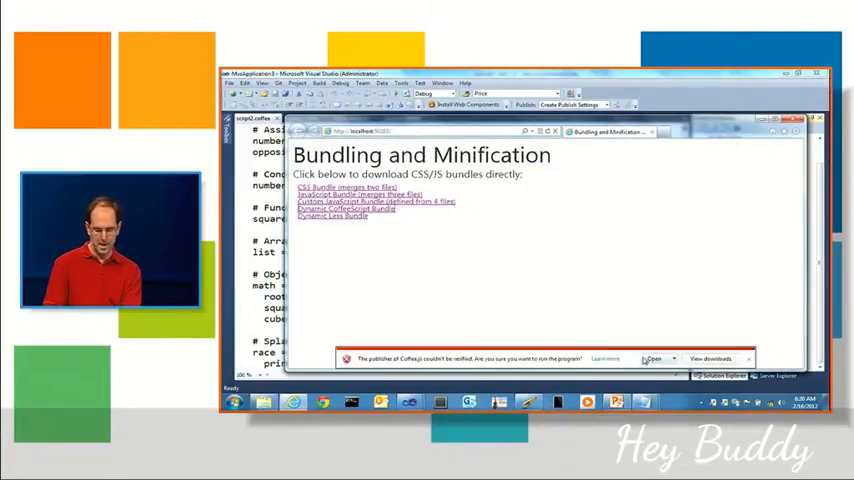
pyautogui.click(654, 360)
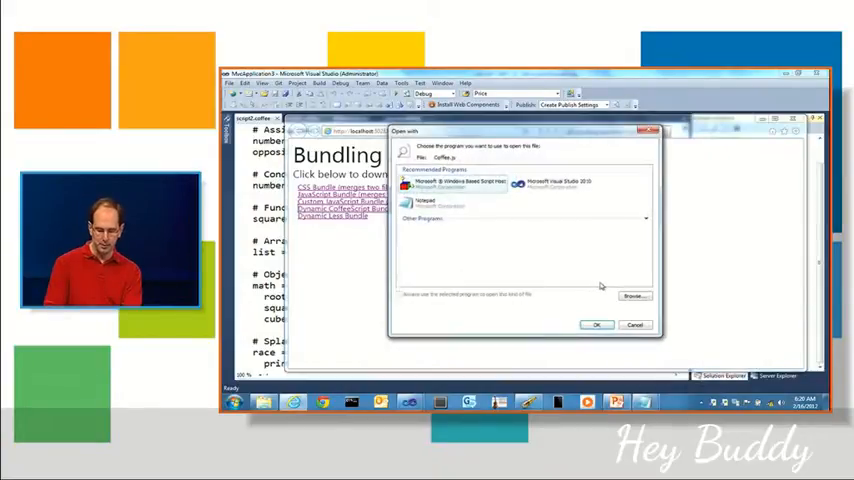